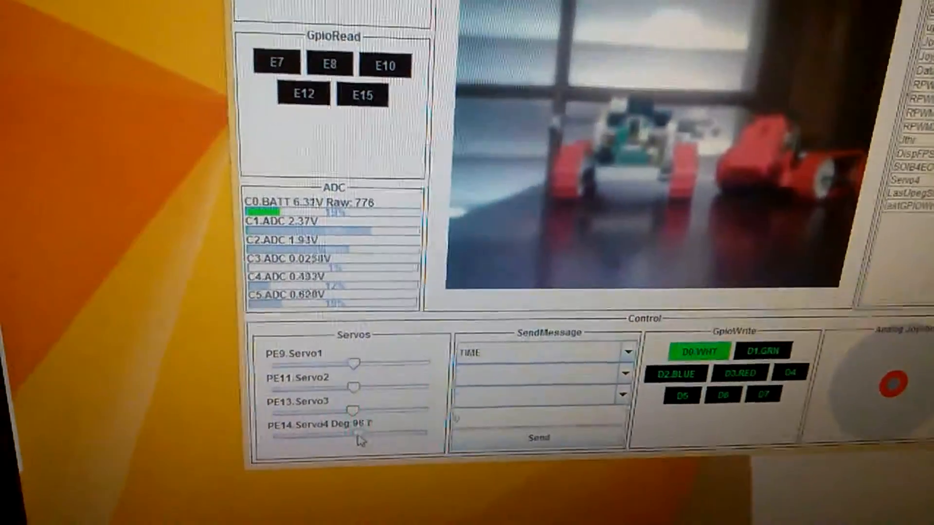
- Slide PE14.Servo4 left to Deg 89.0 to re-aim the camera at the robots
drag(361, 428, 355, 432)
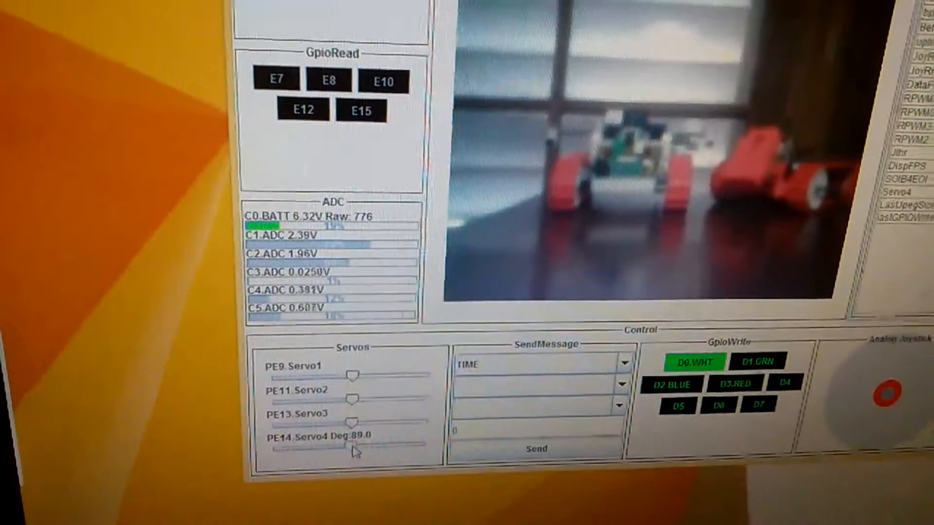